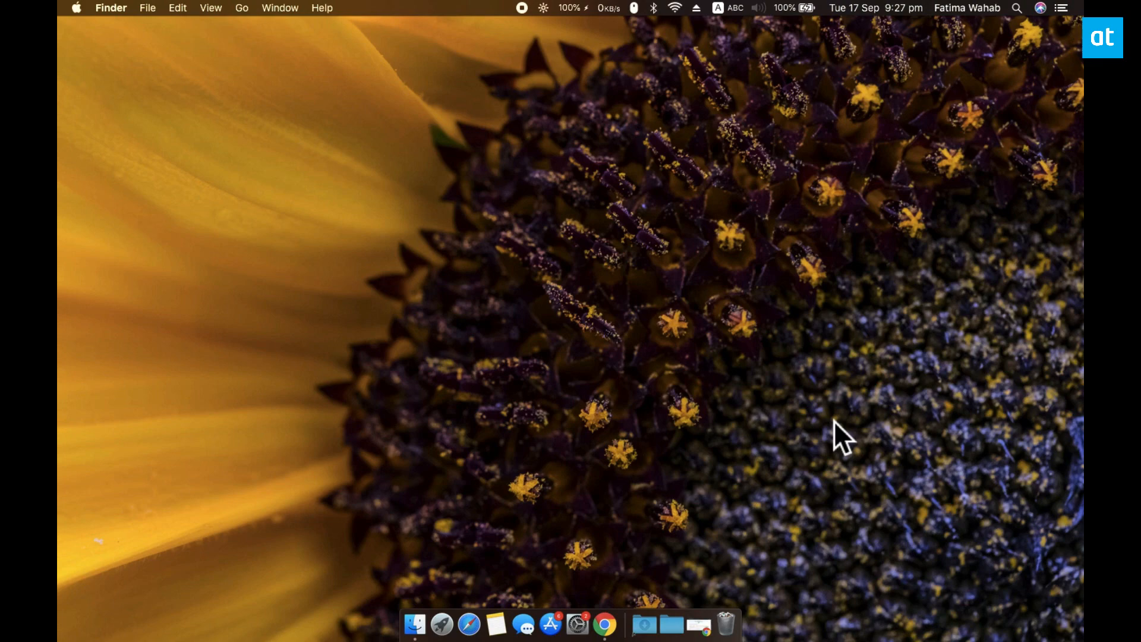
# - Bring Chrome forward showing the touch-bar-simulator GitHub repository page
pyautogui.click(605, 624)
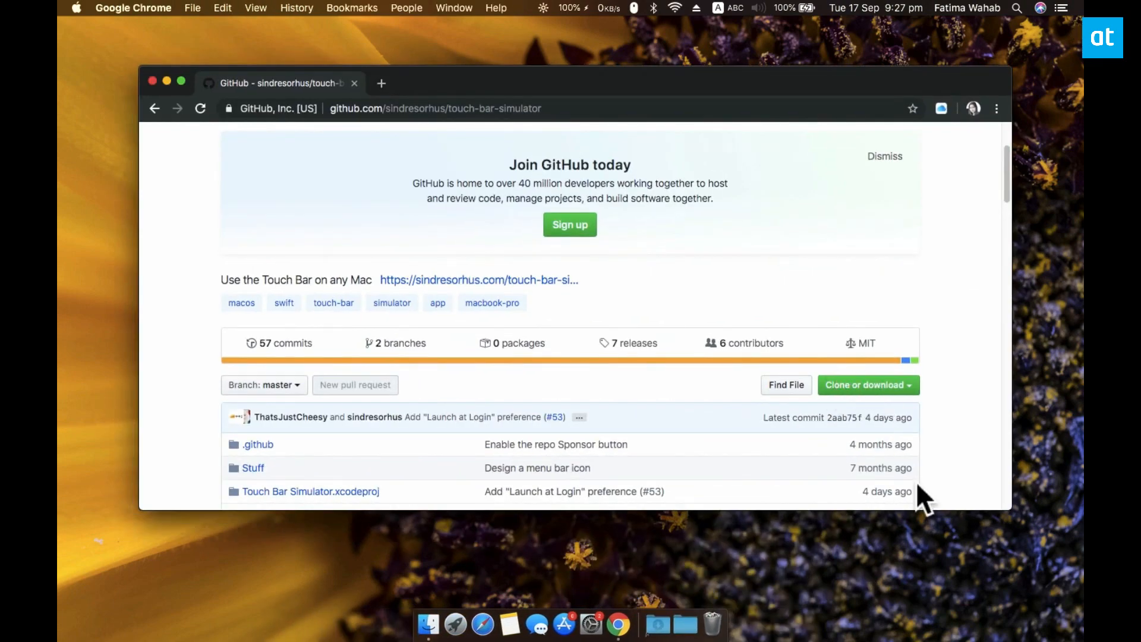
pyautogui.moveTo(761, 411)
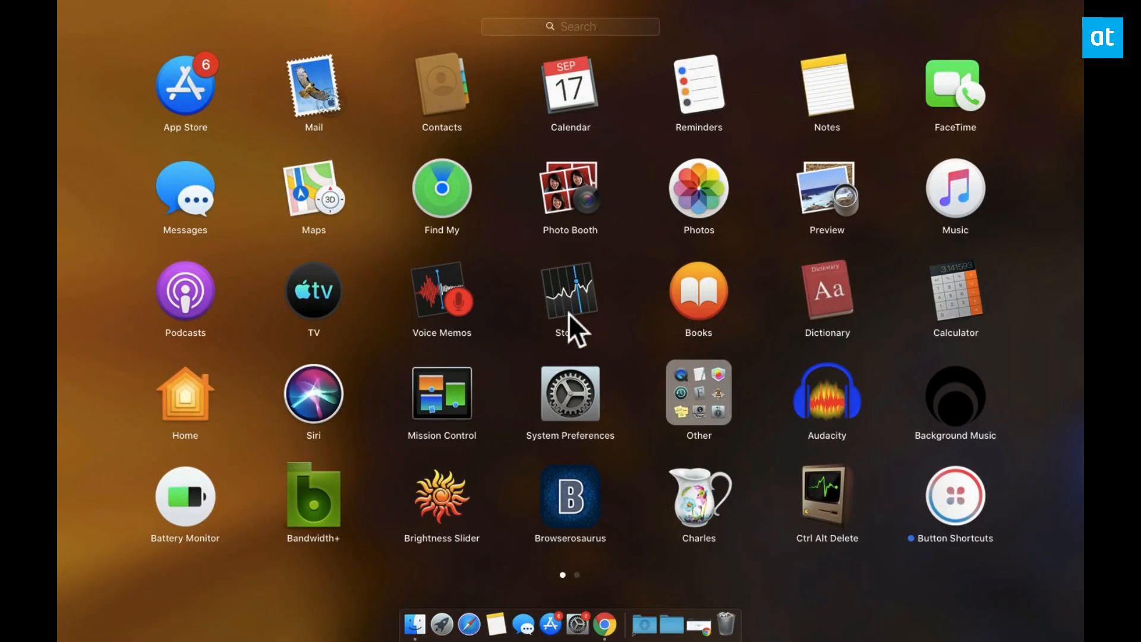
# - Swipe through Launchpad to reach Touch Bar Simulator and launch it onto the desktop
pyautogui.hscroll(-3)
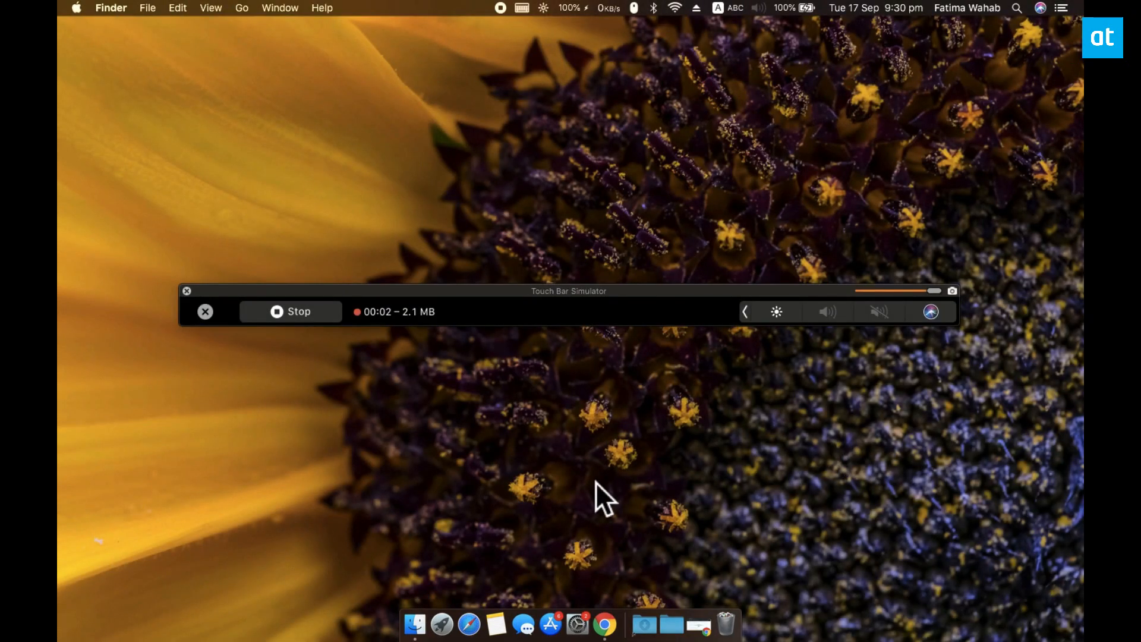
pyautogui.moveTo(484, 557)
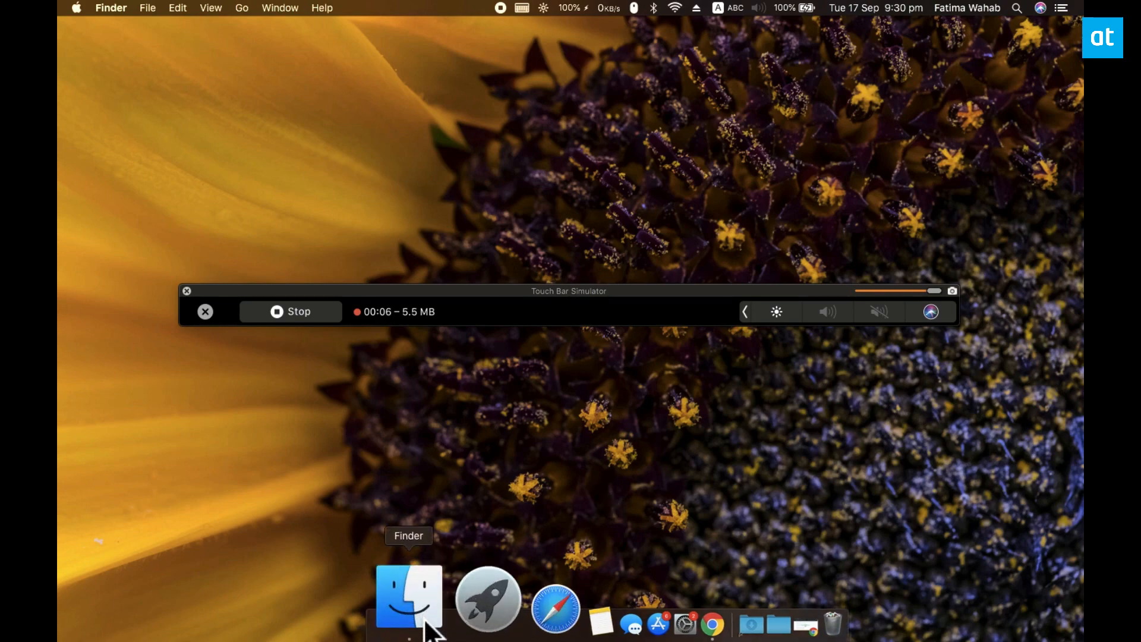
# - Show the Applications folder as a list in a new Finder window under the Touch Bar
pyautogui.click(408, 597)
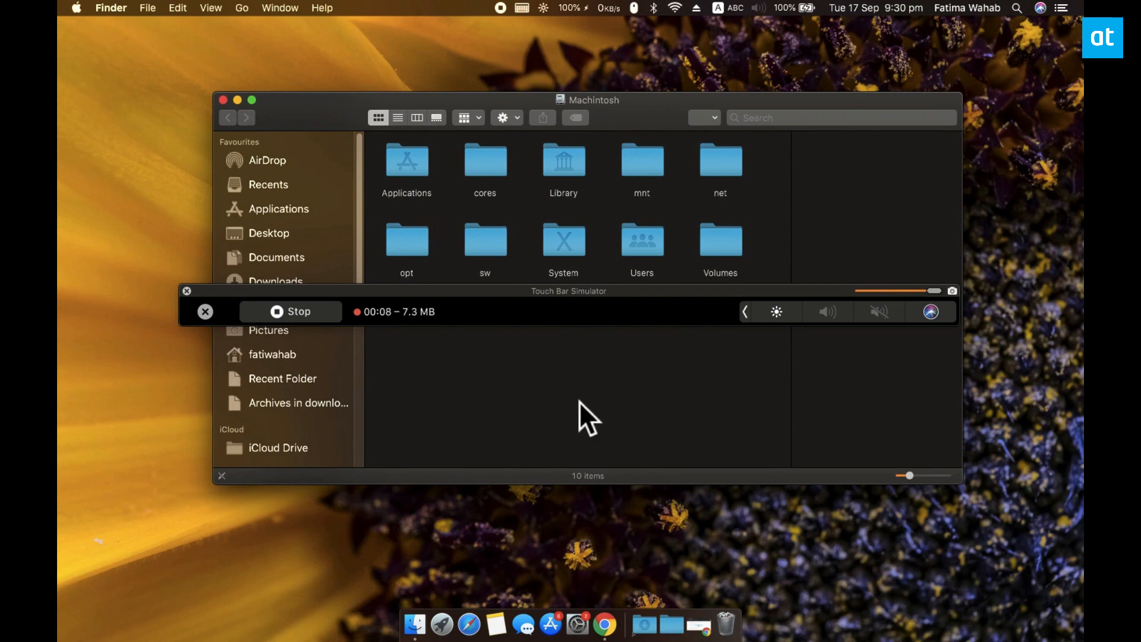
pyautogui.moveTo(636, 421)
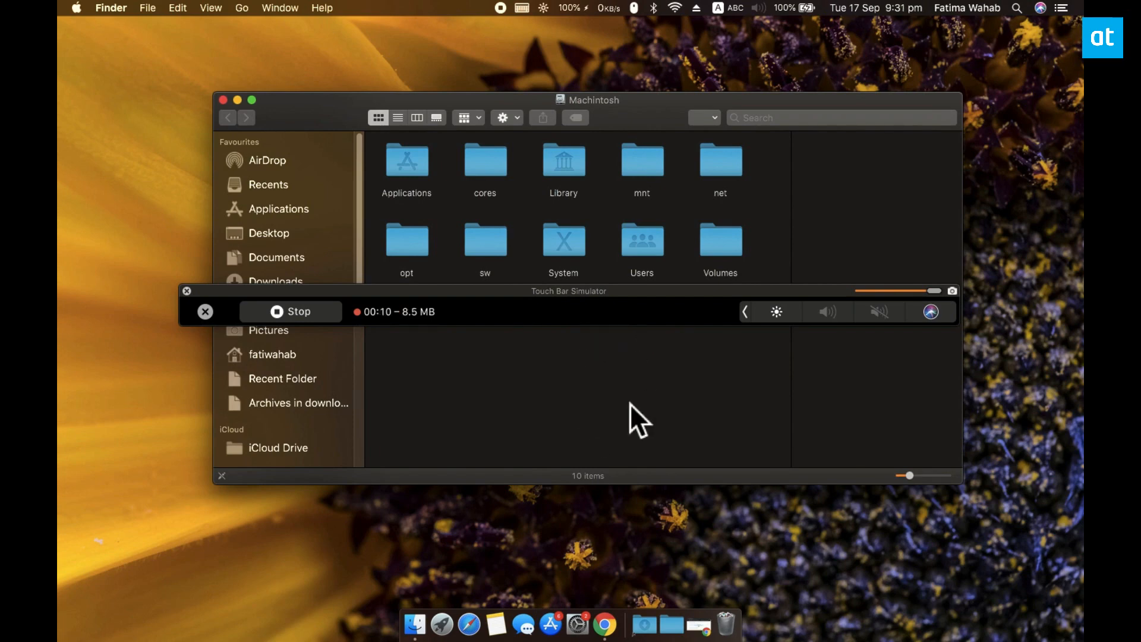
pyautogui.moveTo(690, 302)
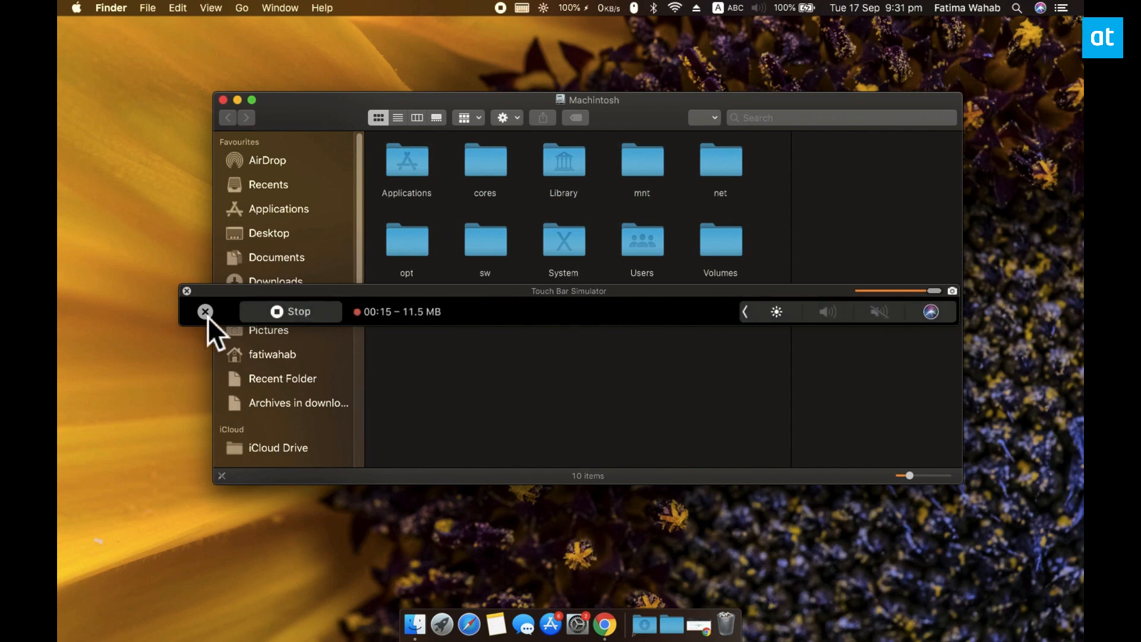
pyautogui.click(407, 160)
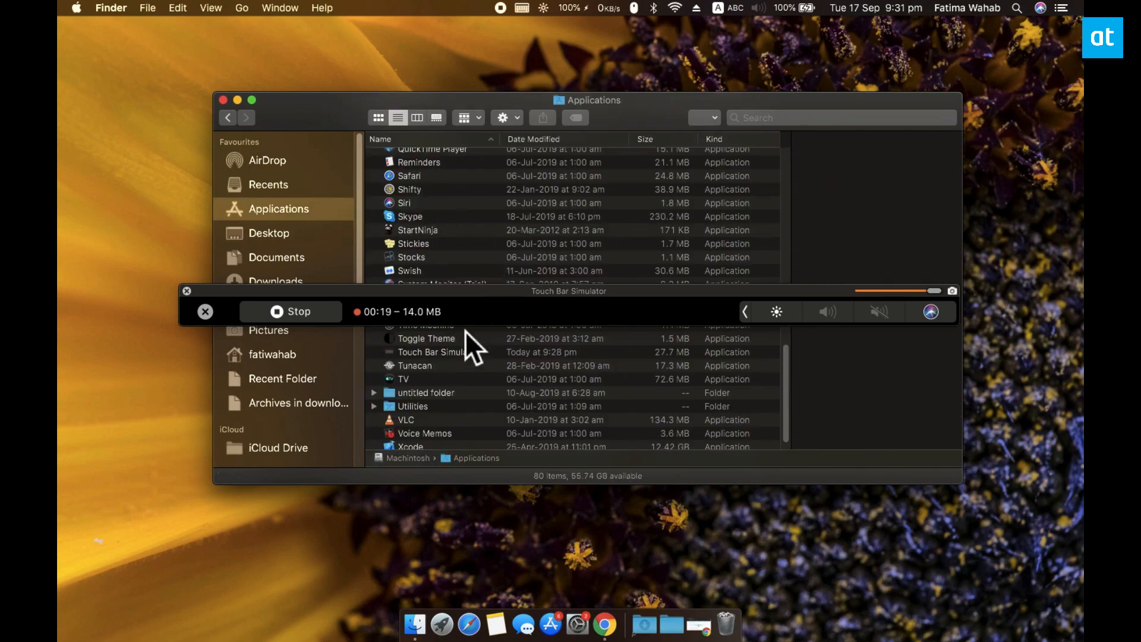
pyautogui.moveTo(264, 273)
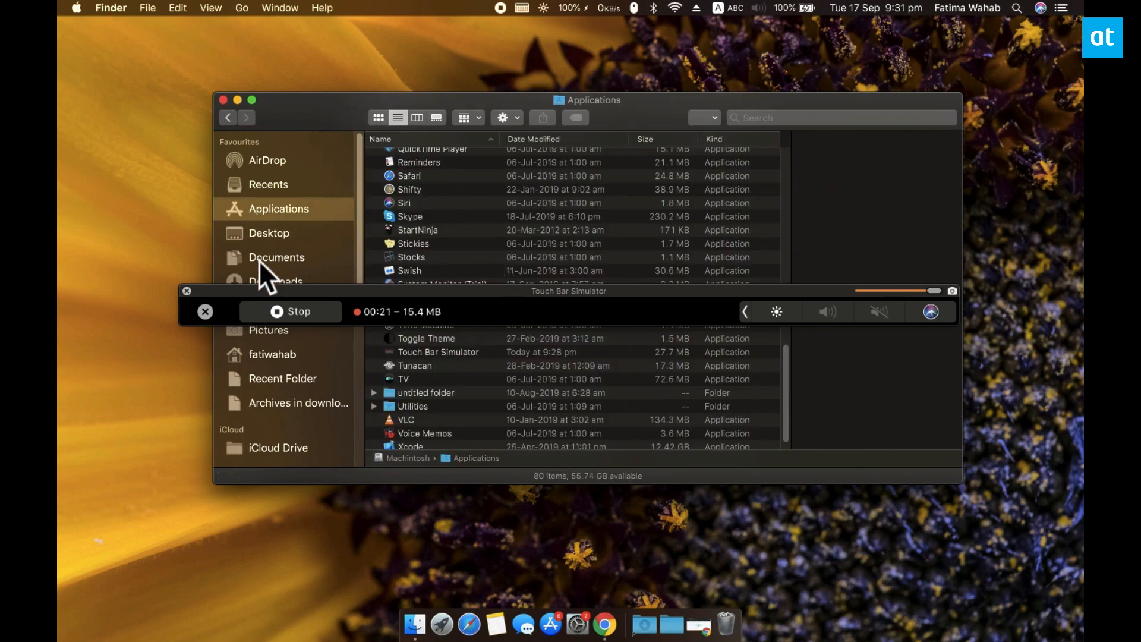